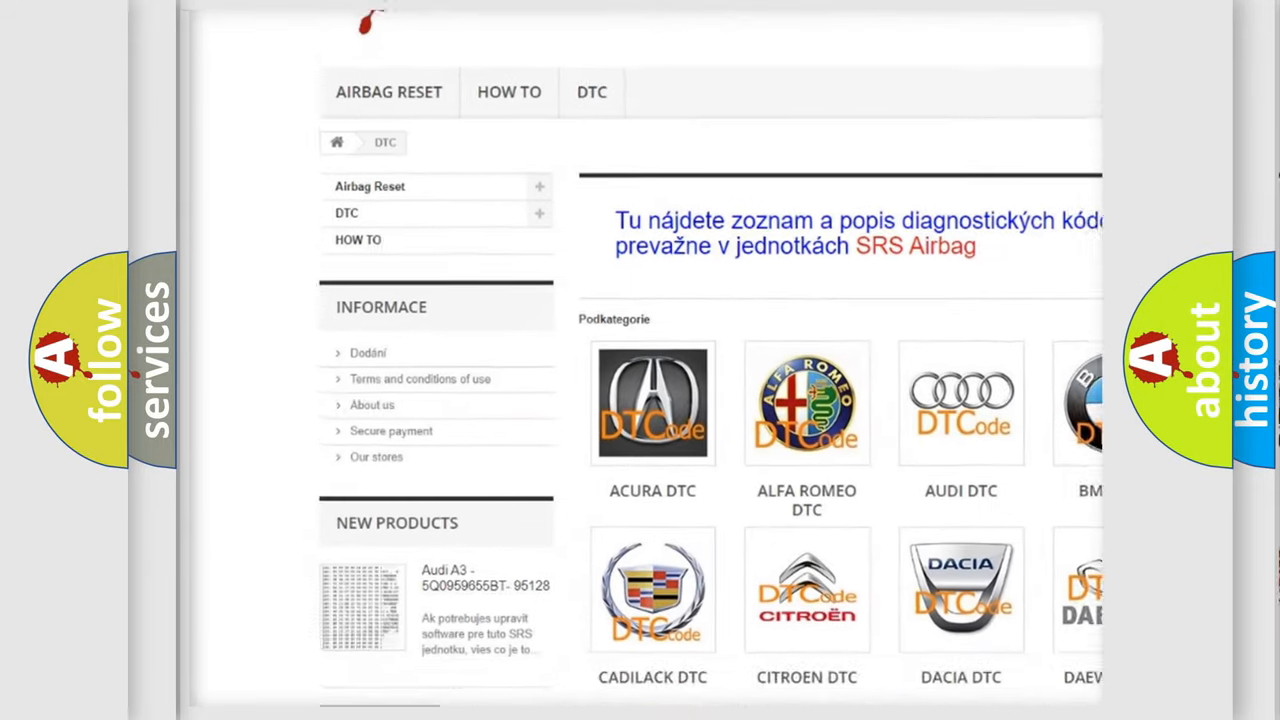
- Scroll the DTC page to show all car-brand tiles from Acura to Infiniti
scroll("down", 3)
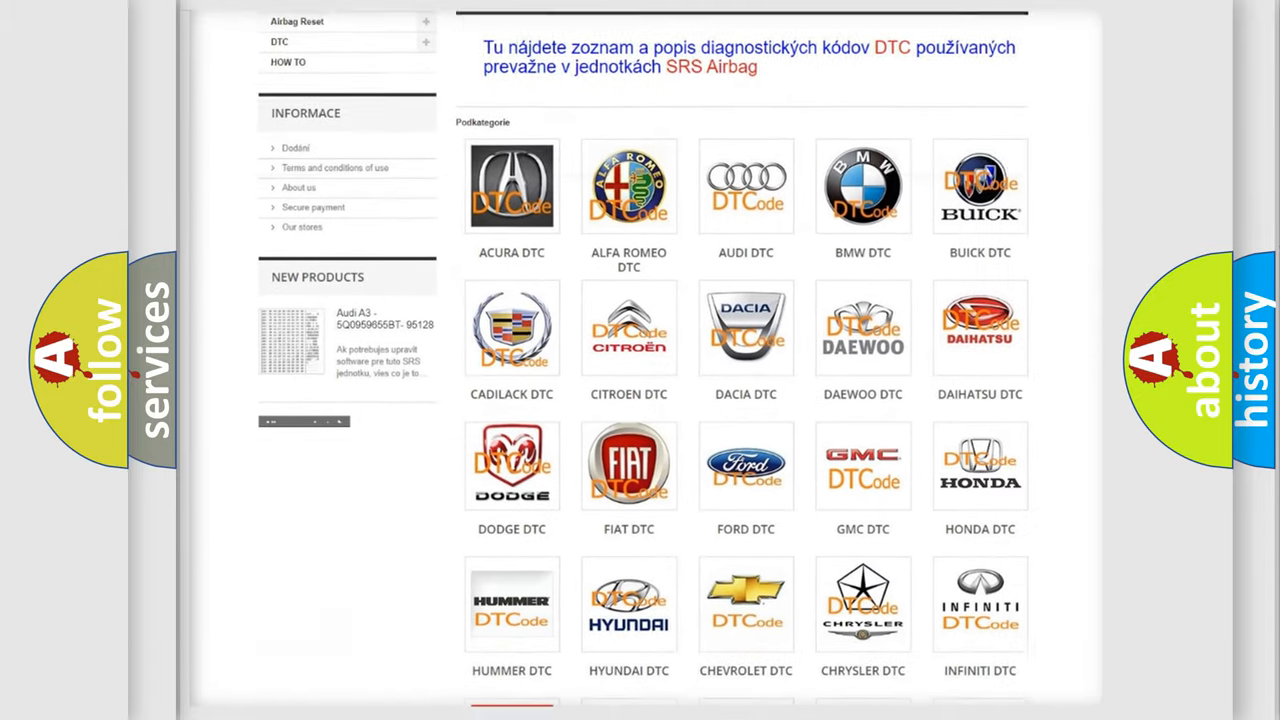
scroll("down", 3)
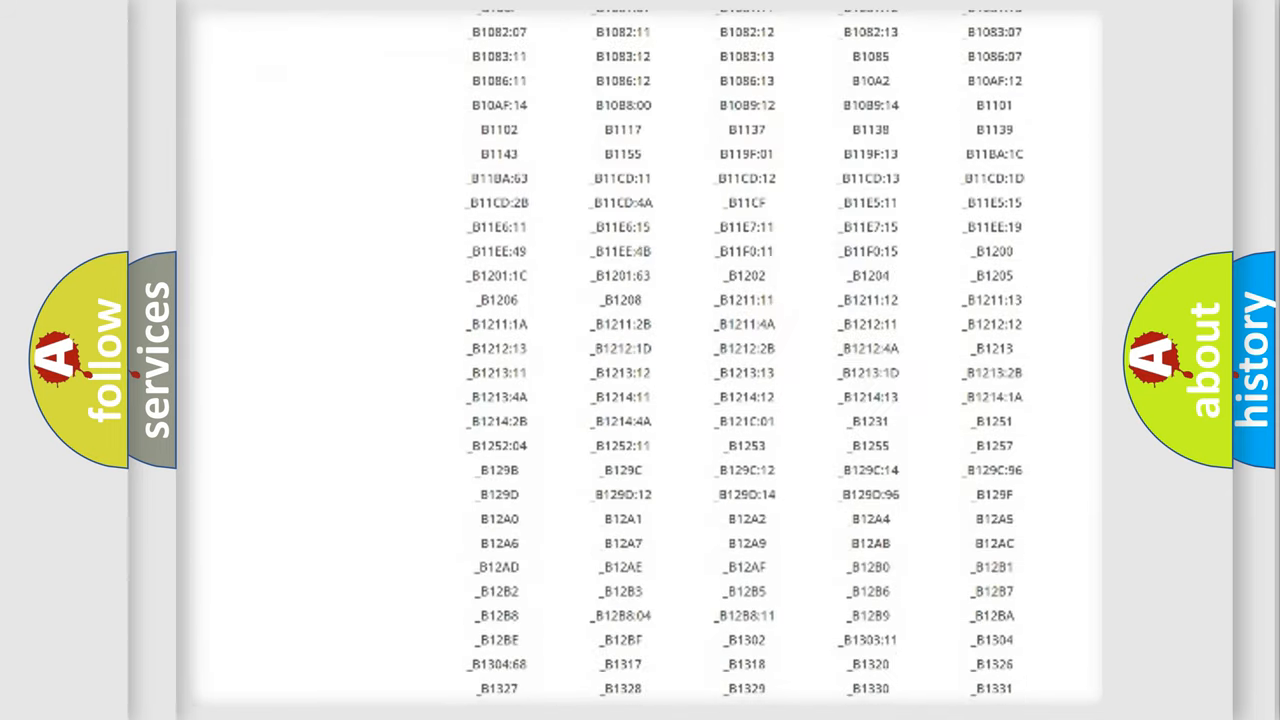
- Scroll through the B1xxx code listing toward the B1A and B1B entries
scroll("down", 3)
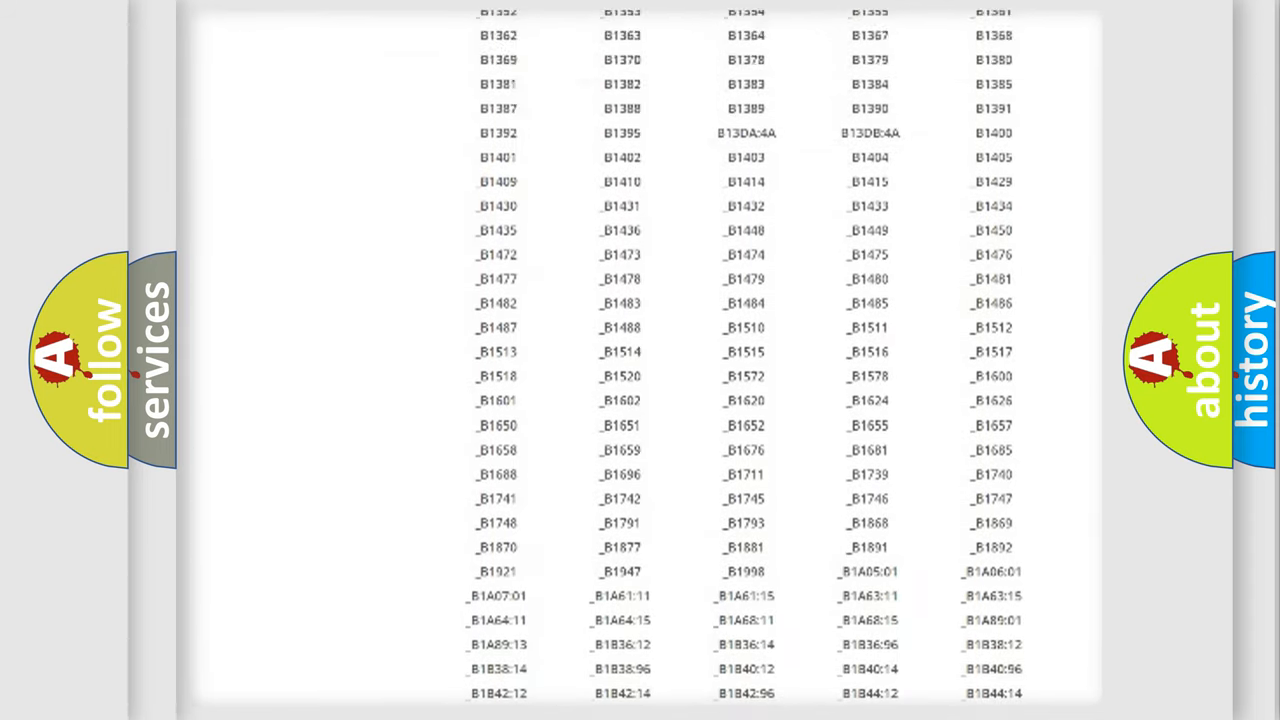
scroll("up", 3)
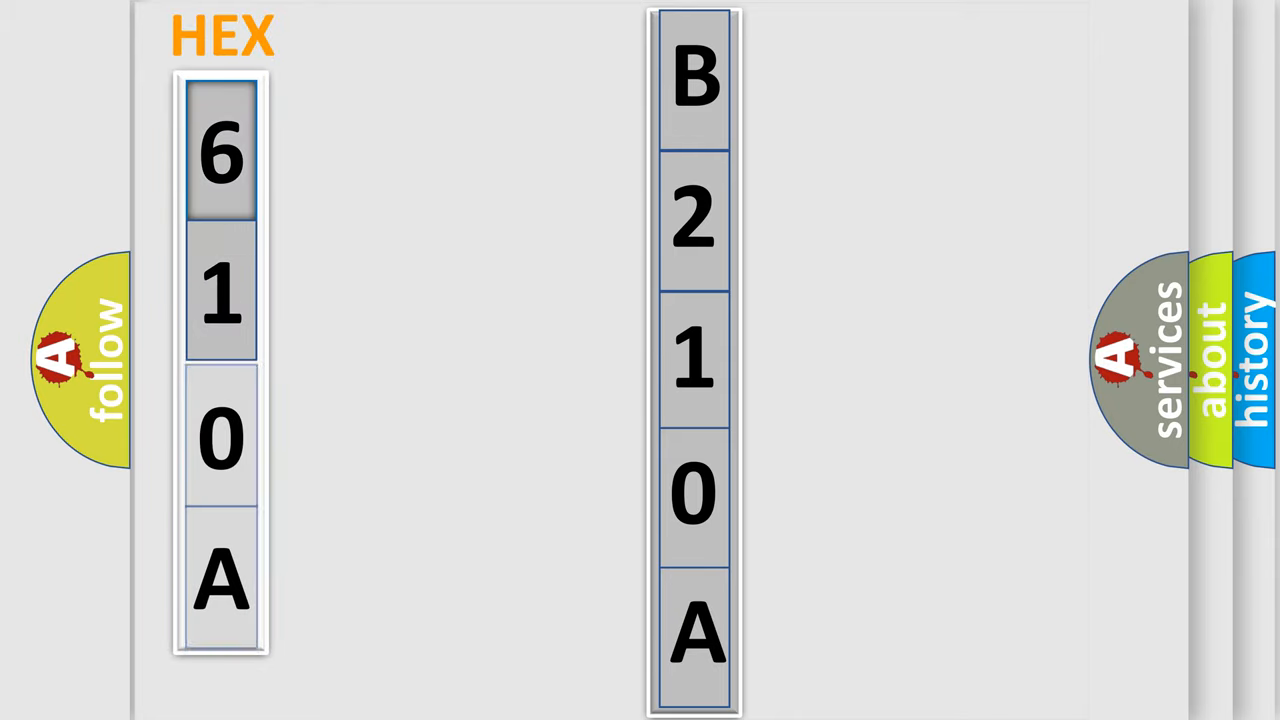
- Advance the slide to show 610A, B210A and the bits 0, 1, 1, 0
left_click(220, 150)
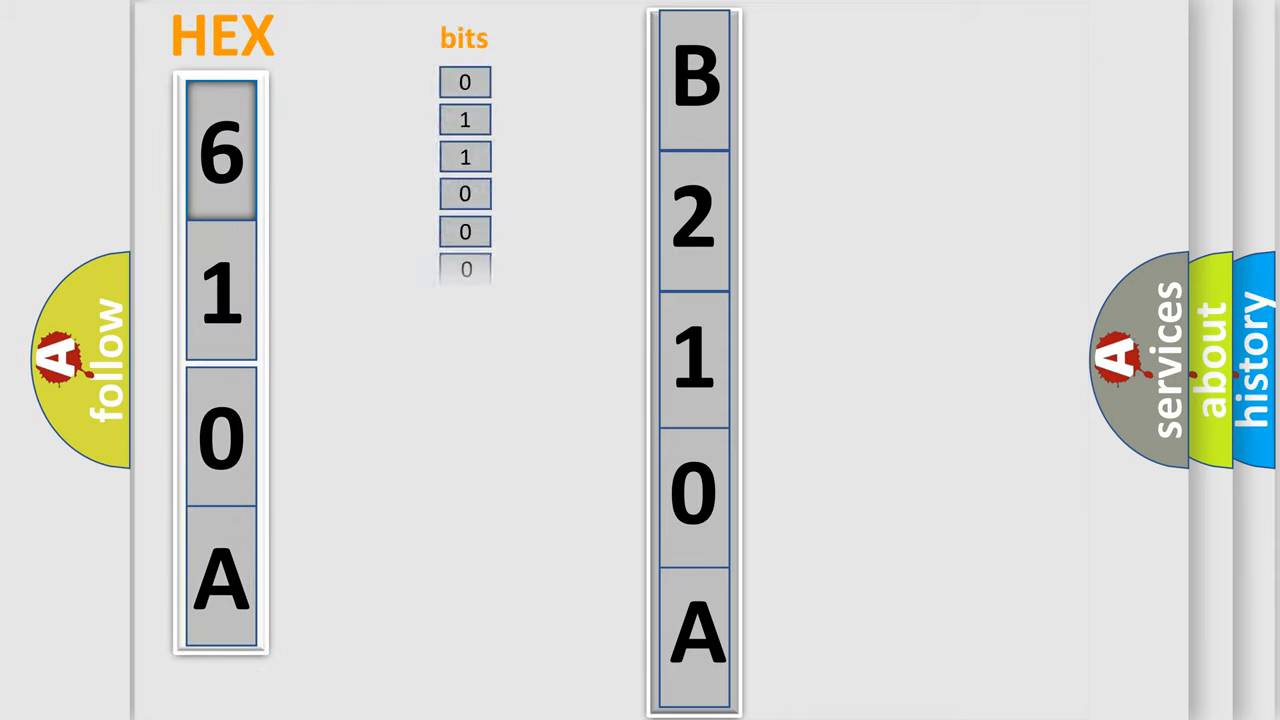